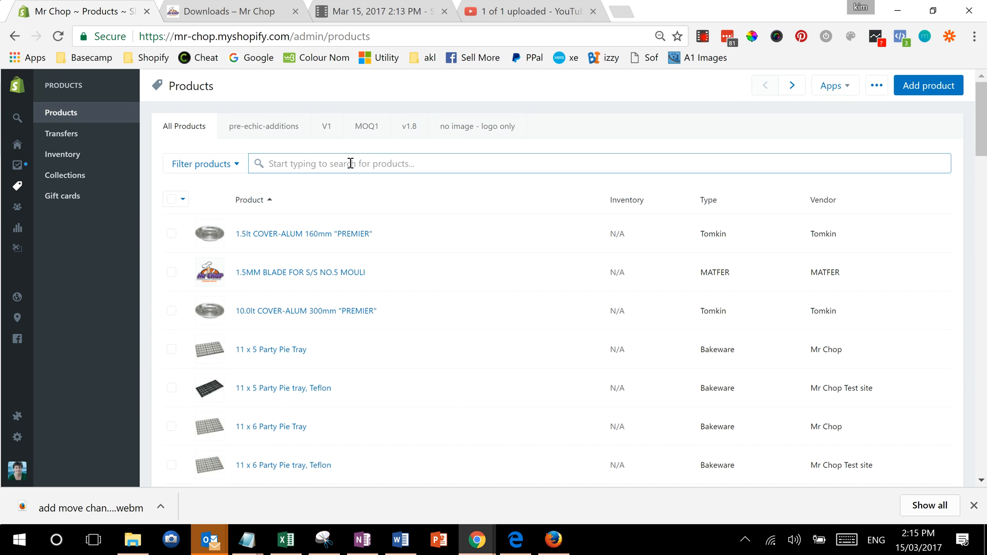
# - Filter the Products list by searching for "party Pie"
pyautogui.write('"party Pie')
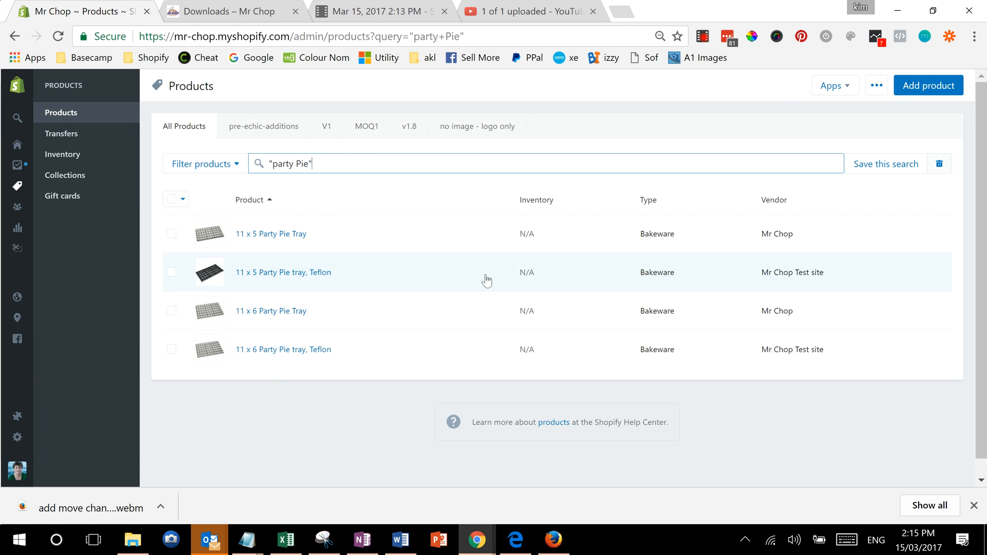
pyautogui.moveTo(292, 361)
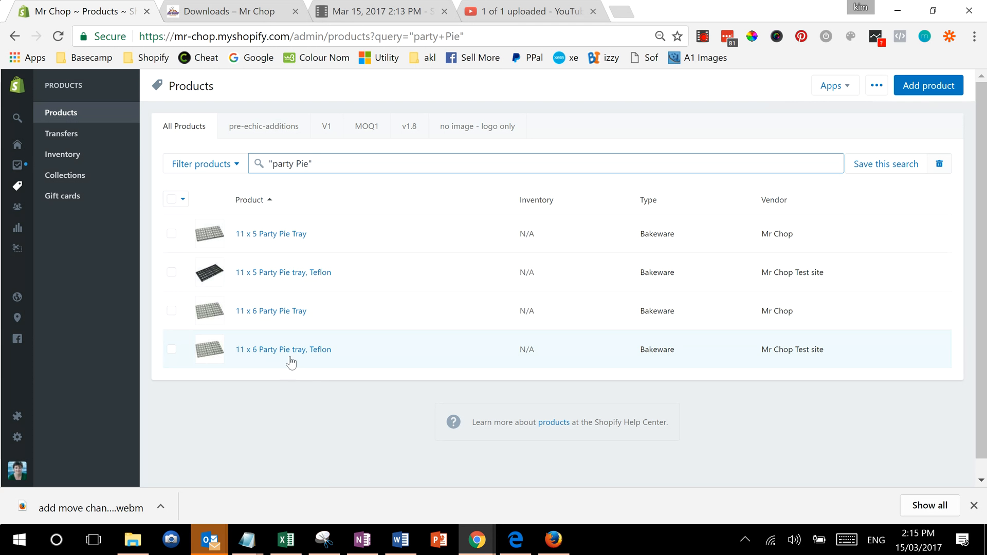
pyautogui.moveTo(173, 199)
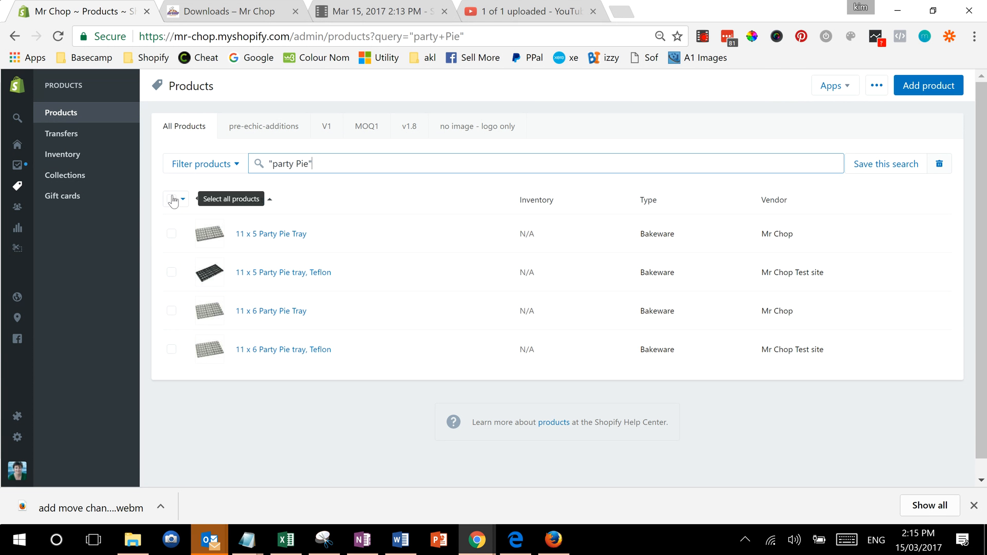
# - Select just the 11 x 5 and 11 x 6 Party Pie Trays and review the available Bulk actions
pyautogui.click(172, 198)
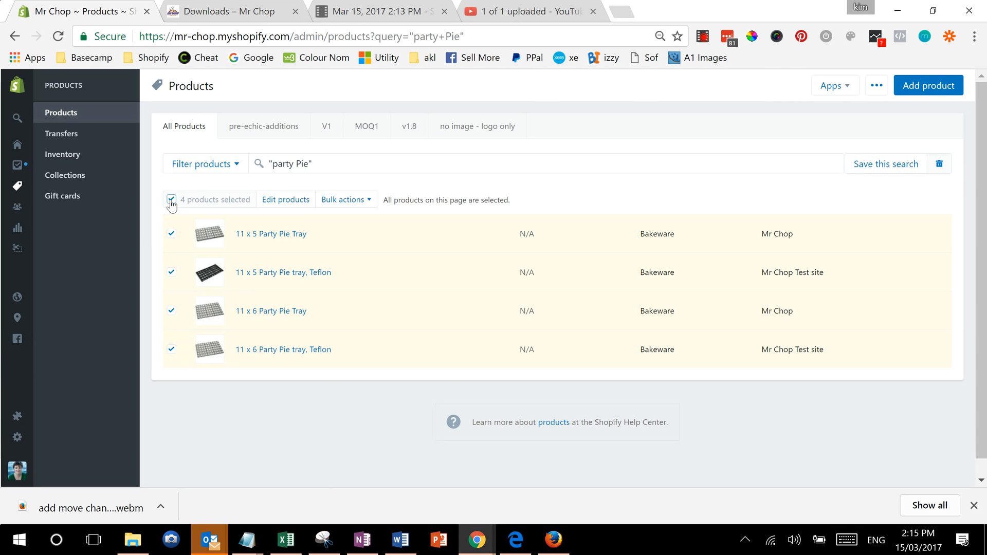
pyautogui.click(170, 199)
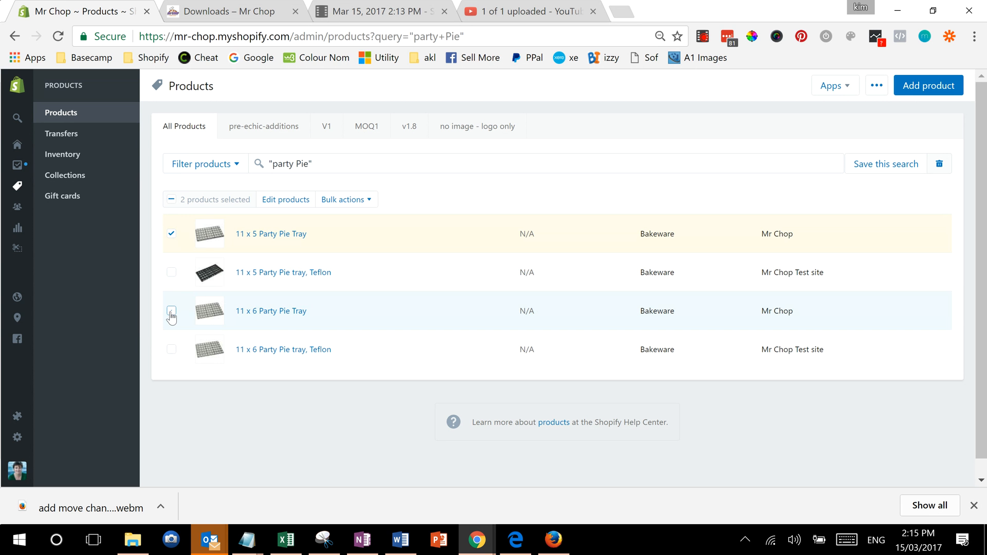
pyautogui.click(171, 311)
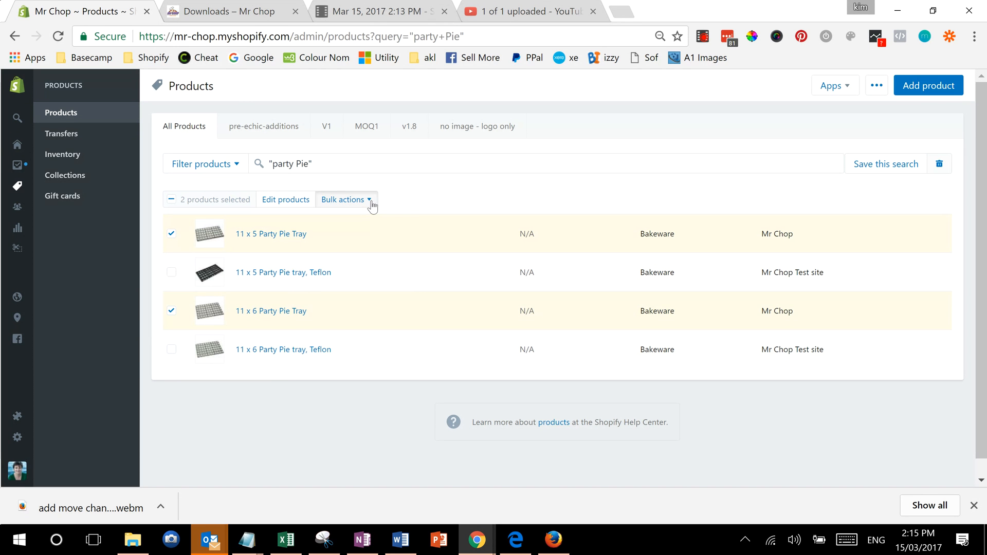
pyautogui.click(346, 200)
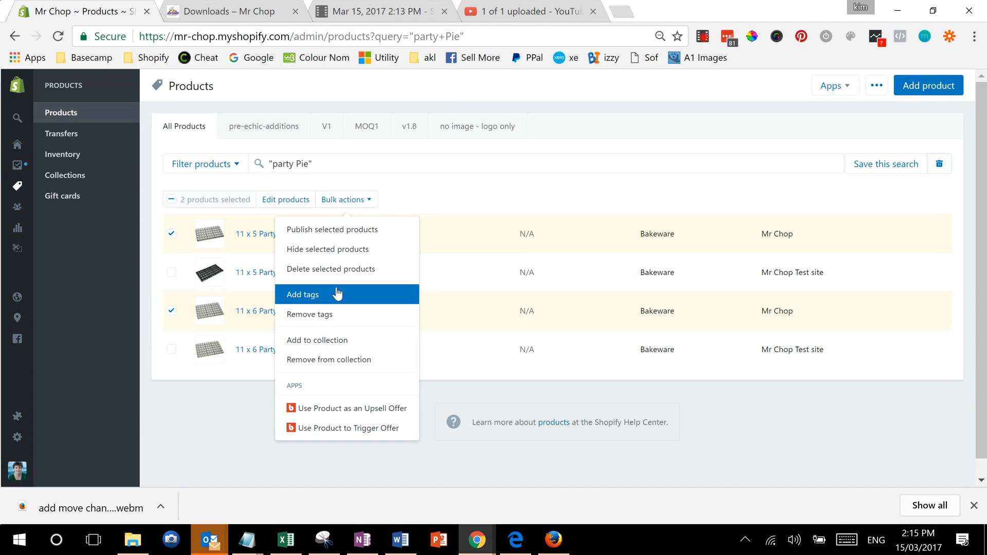
pyautogui.moveTo(340, 360)
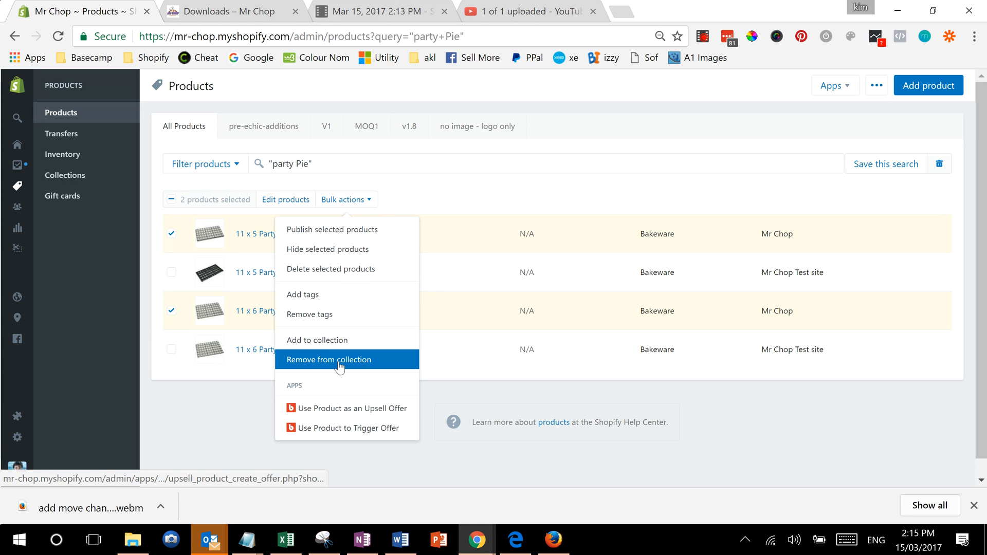
pyautogui.moveTo(290, 208)
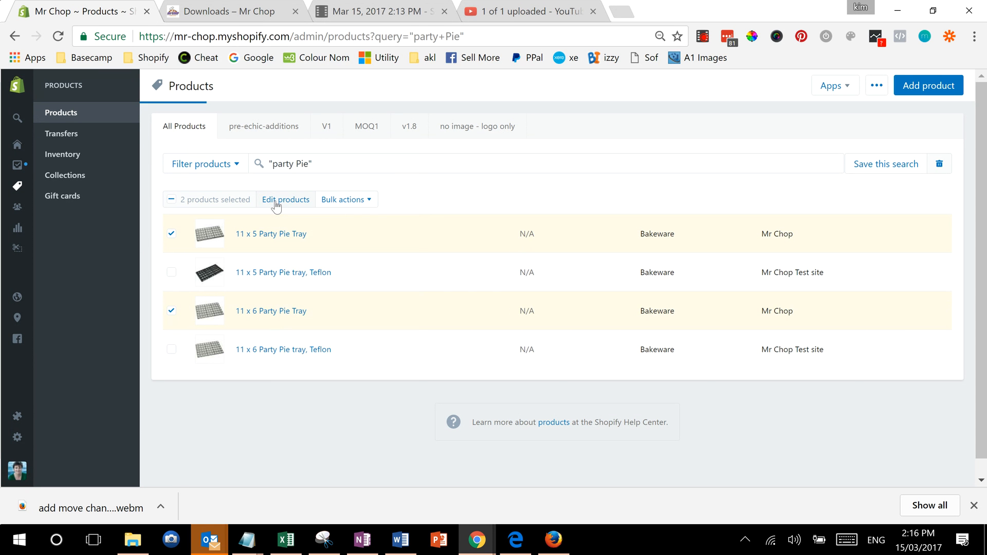
# - Bring the two selected trays into the Bulk editor via Edit products and browse the Add fields list
pyautogui.click(285, 199)
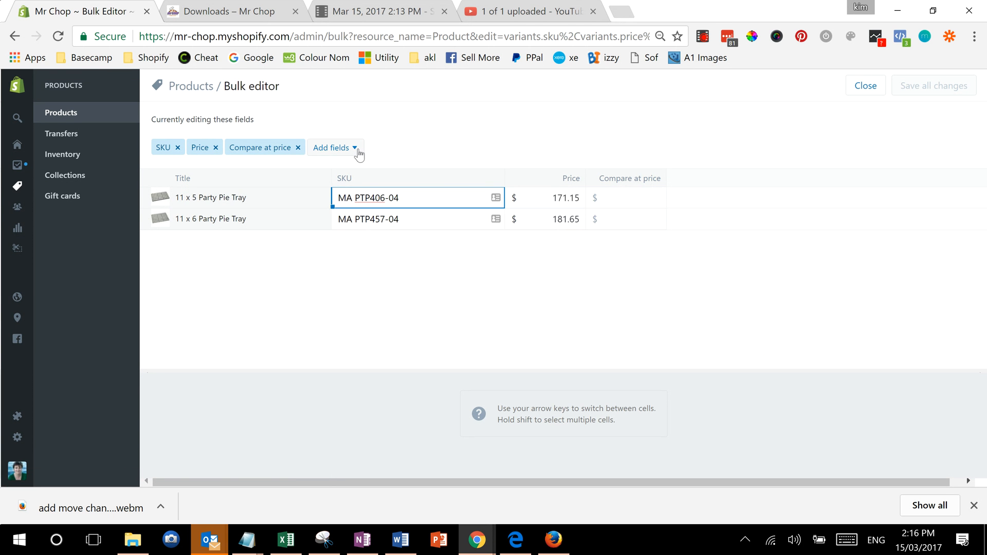
pyautogui.click(332, 147)
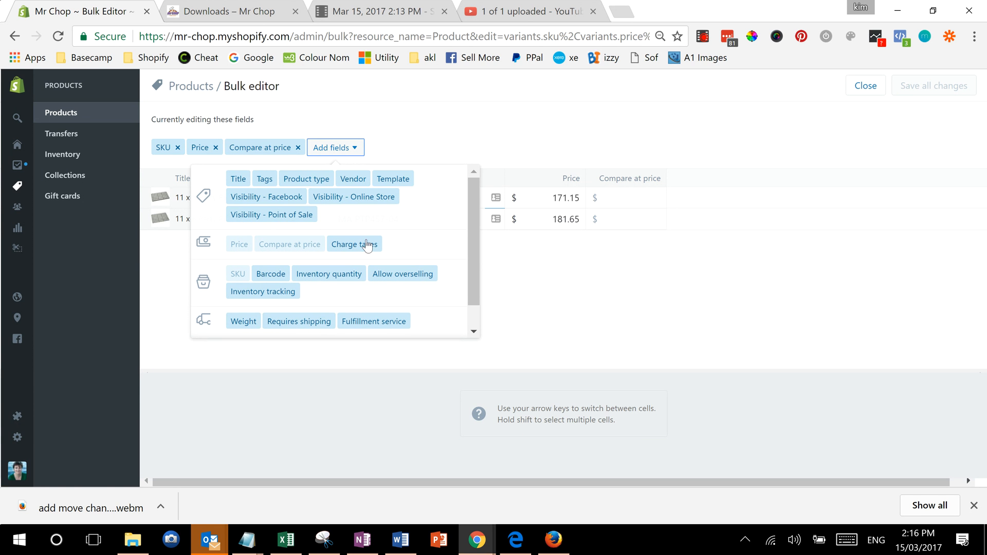
pyautogui.moveTo(353, 183)
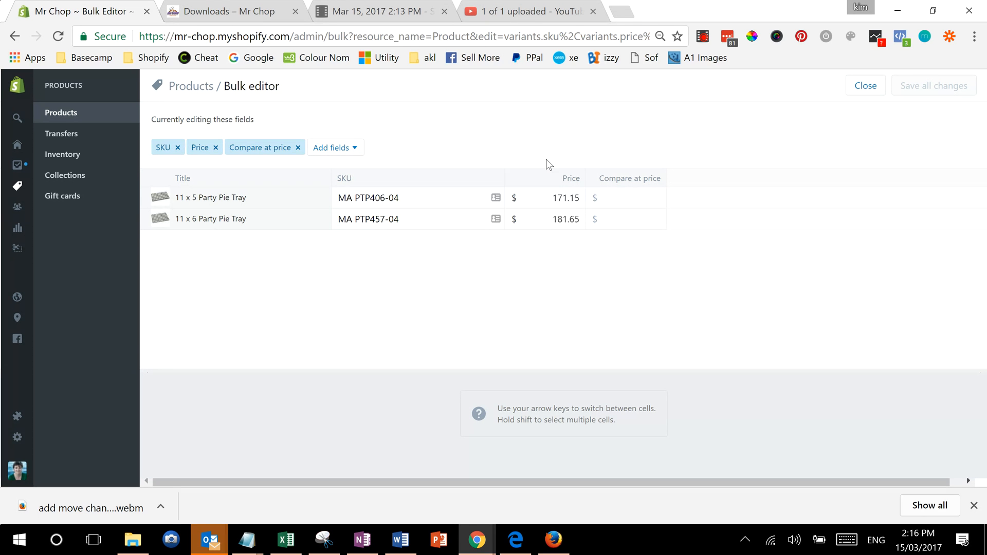
# - Change the 11 x 5 Party Pie Tray's price from 171.15 to 171.50
pyautogui.click(626, 197)
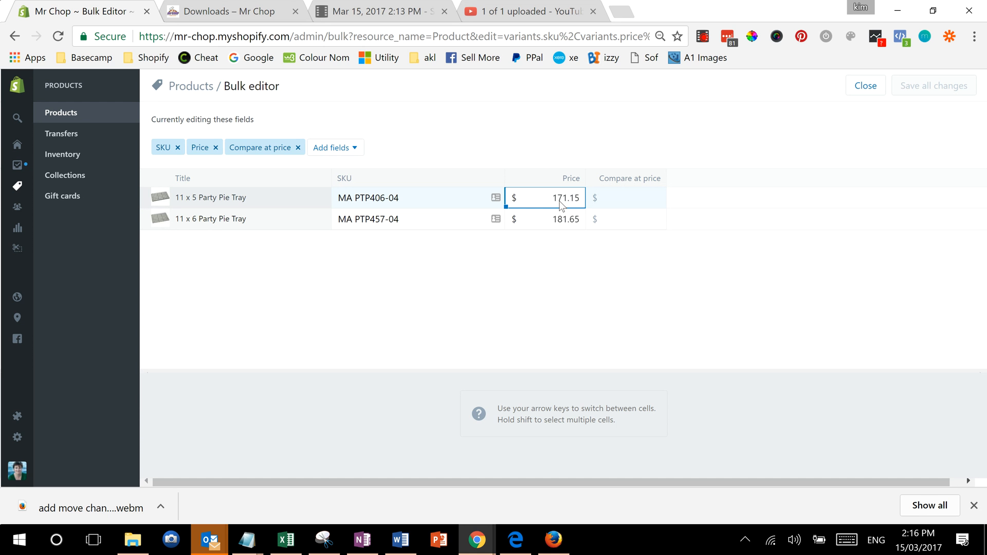
pyautogui.doubleClick(561, 197)
pyautogui.write('171.5')
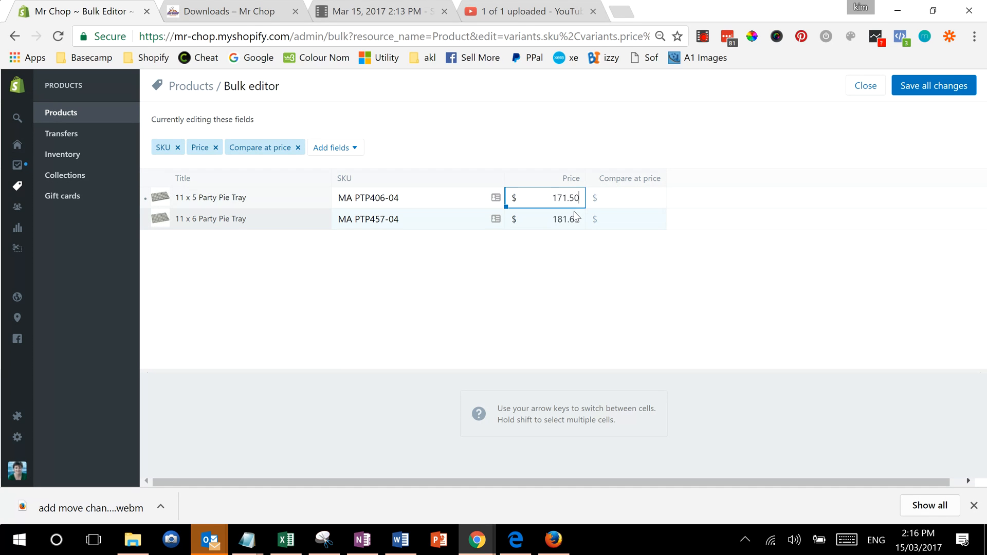
pyautogui.click(545, 218)
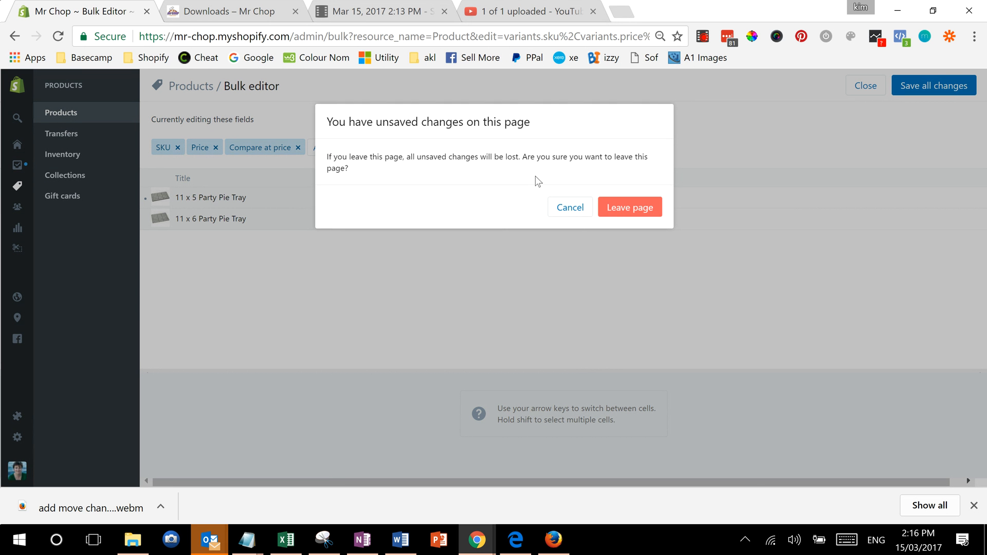
pyautogui.moveTo(629, 207)
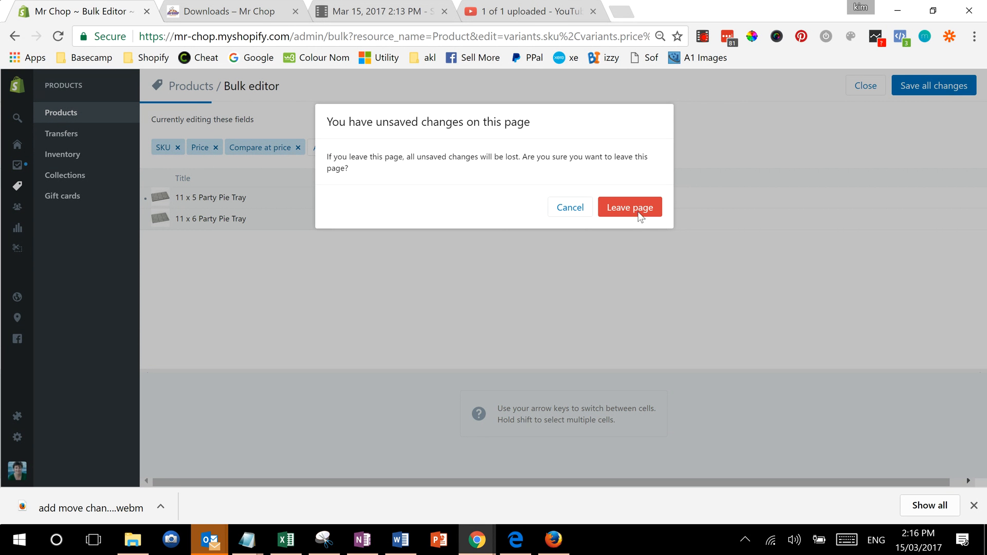
# - Leave the page without saving, discarding the 171.50 change and returning to Products
pyautogui.click(629, 207)
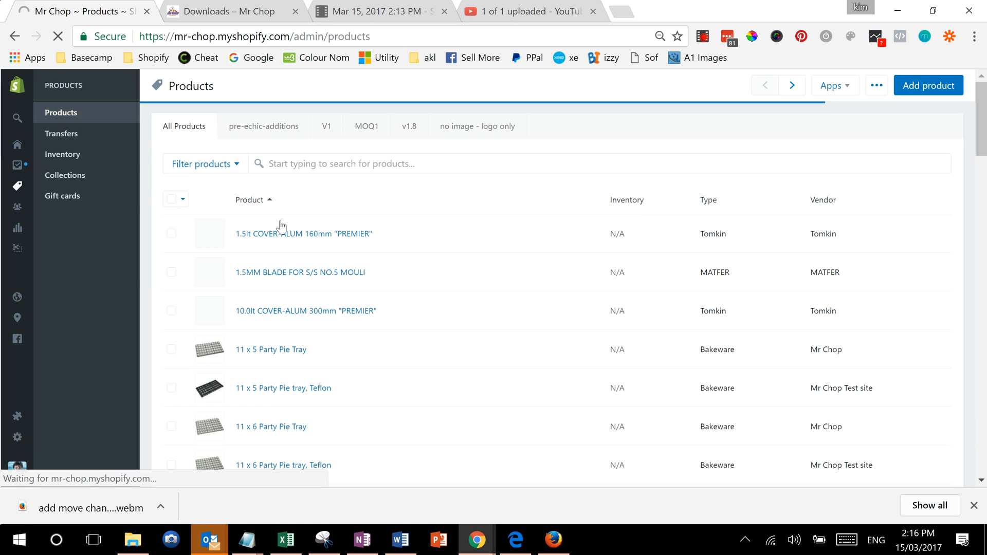